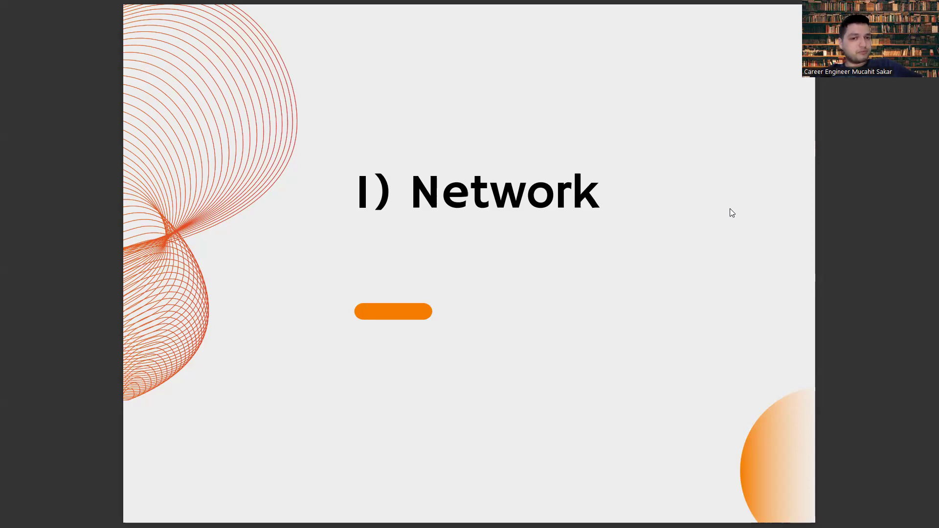
# Step: Advance the slideshow from '1) Network' to '4) Branding by Producing Content'
pyautogui.press('Right')
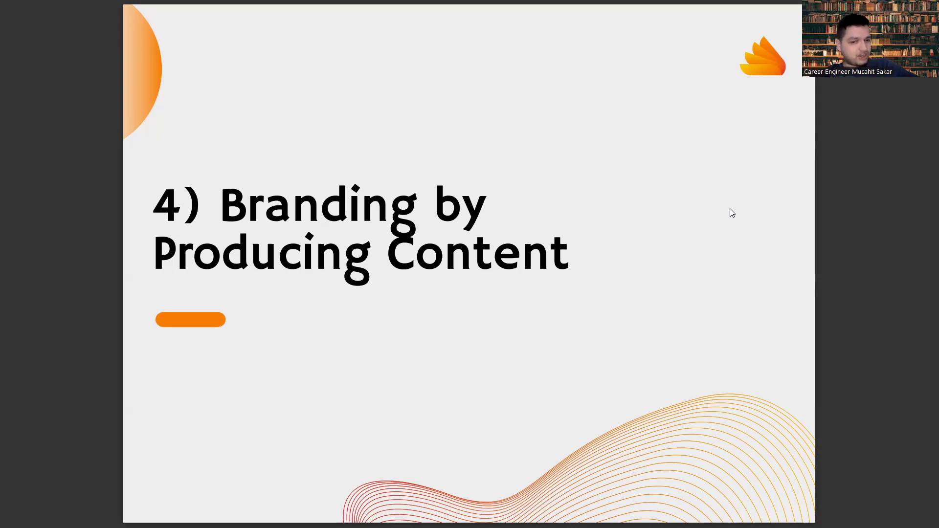
# Step: Advance to the final 'Thank You' slide showing careerhub.studio
pyautogui.press('Right')
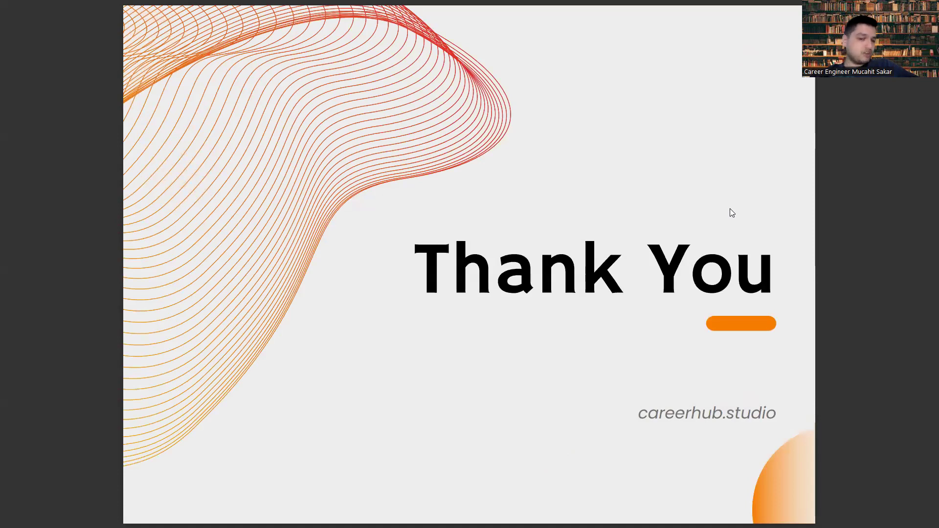
pyautogui.moveTo(746, 318)
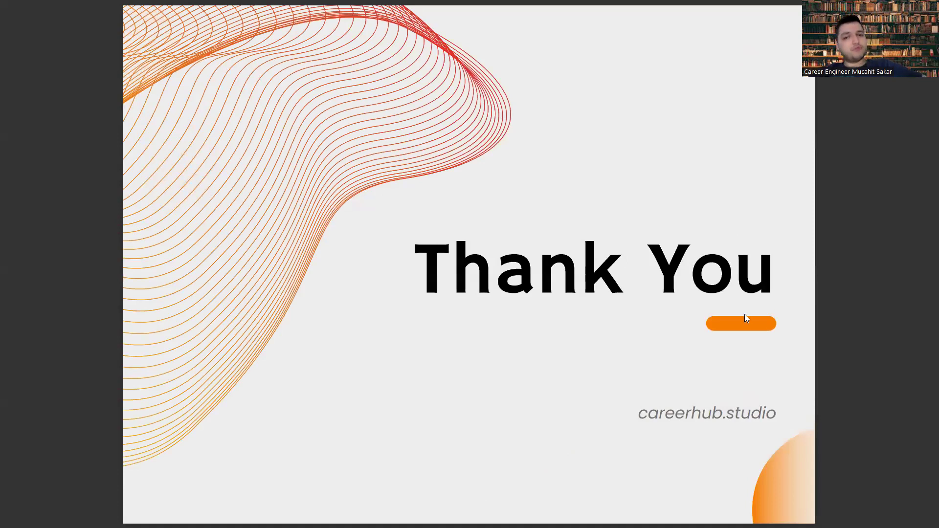